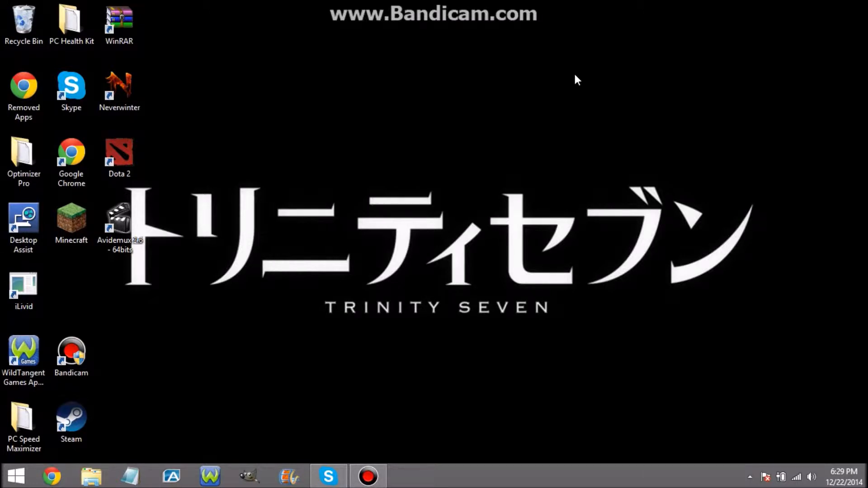
mouse_move(588, 75)
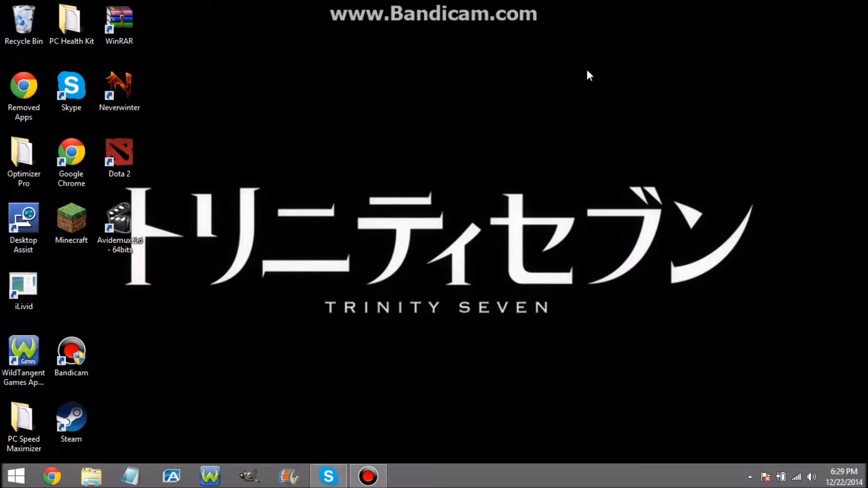
mouse_move(208, 324)
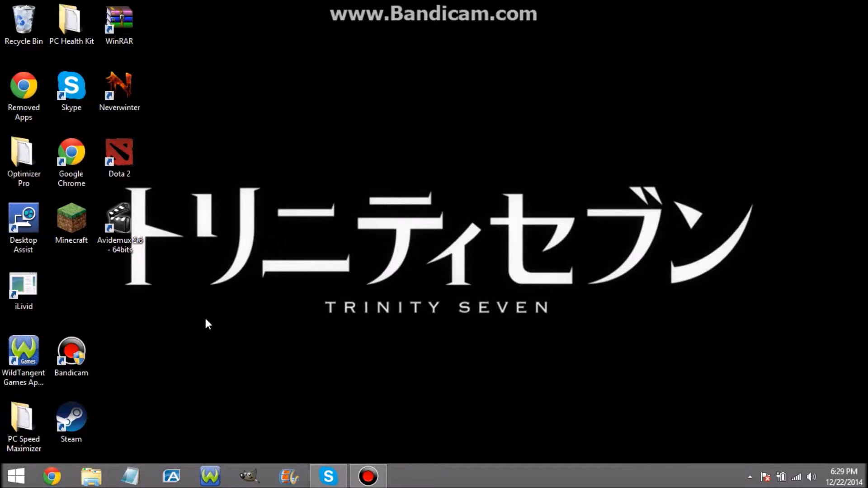
mouse_move(282, 250)
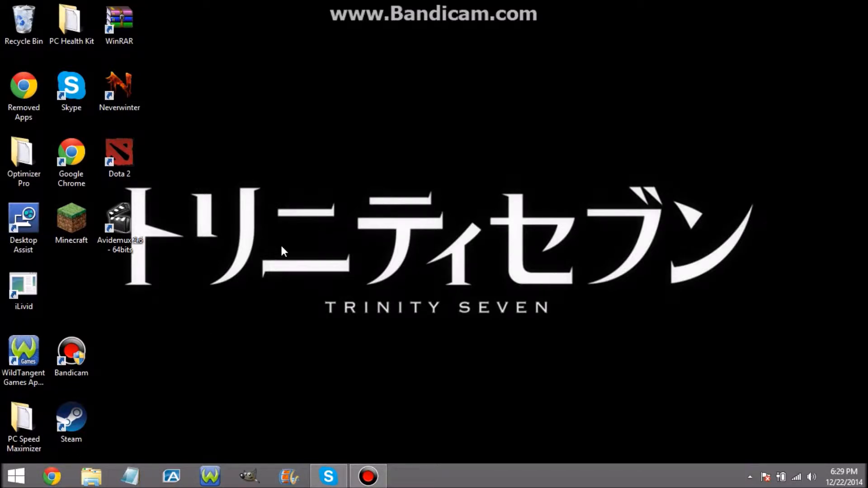
mouse_move(302, 479)
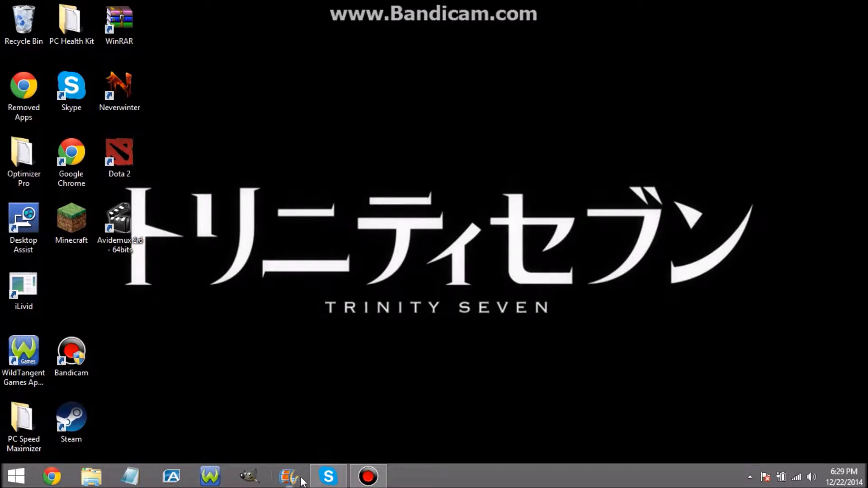
mouse_move(313, 347)
text(avidemu)
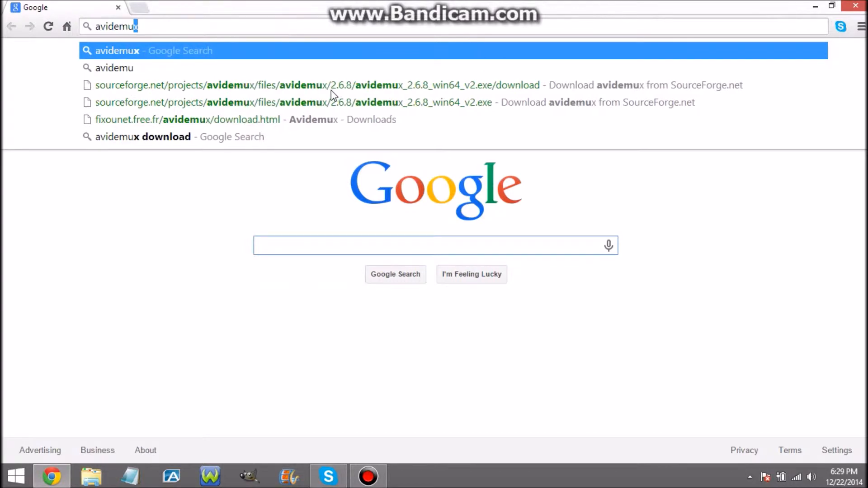
Search Google for avidemux and open the 'Avidemux - Main Page' result
key(Return)
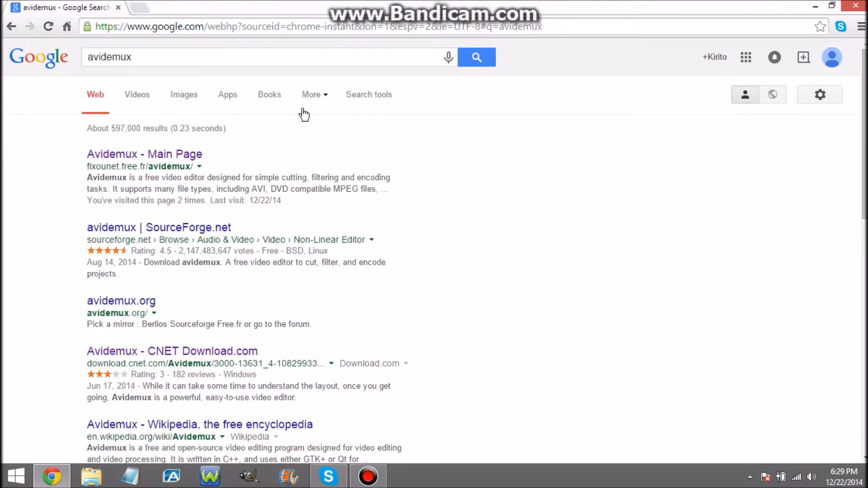
click(144, 153)
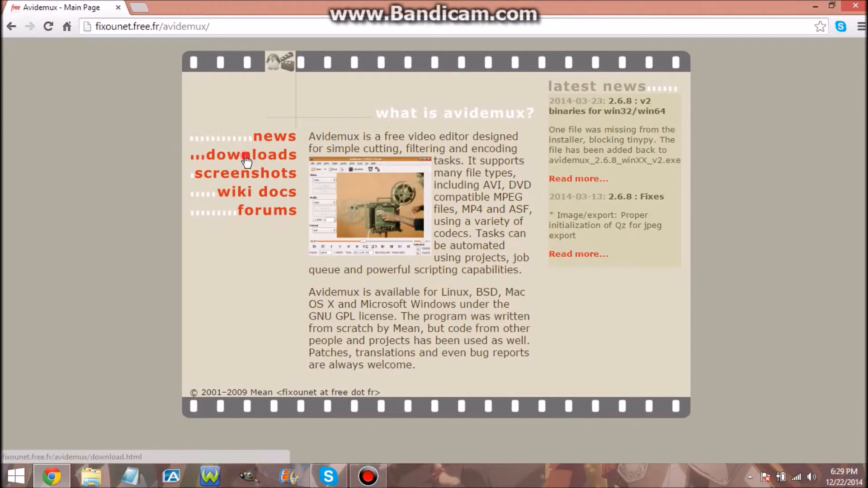
Go to the Avidemux Downloads page and bring the Windows 2.6.8 v2 installers into view
click(260, 154)
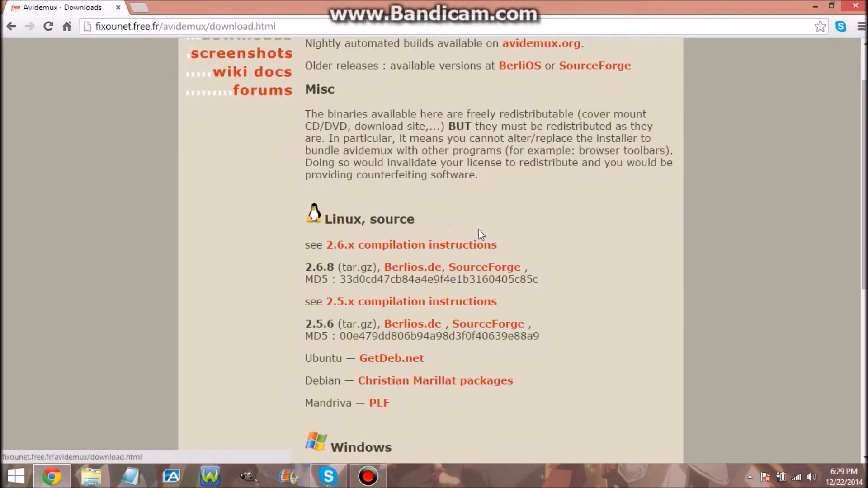
scroll(down, 3)
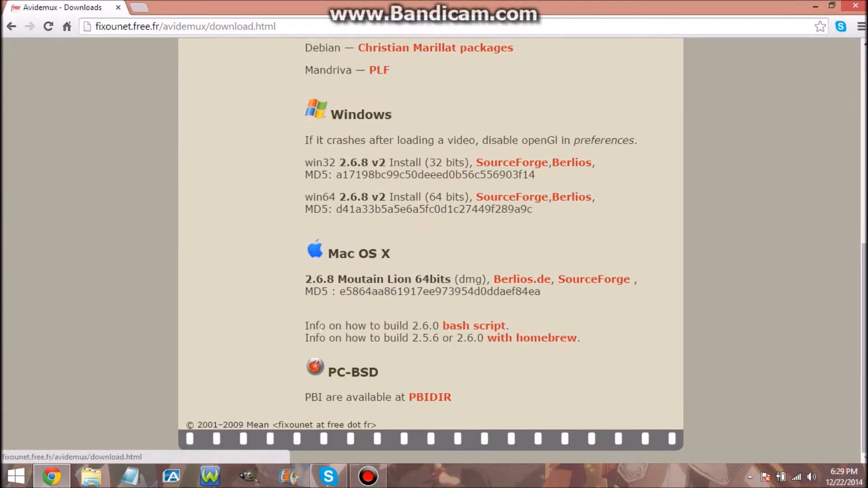
scroll(up, 3)
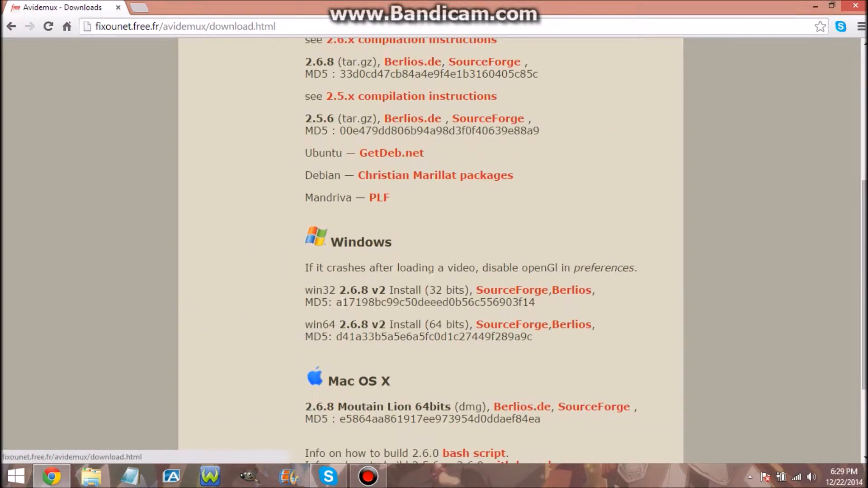
mouse_move(436, 287)
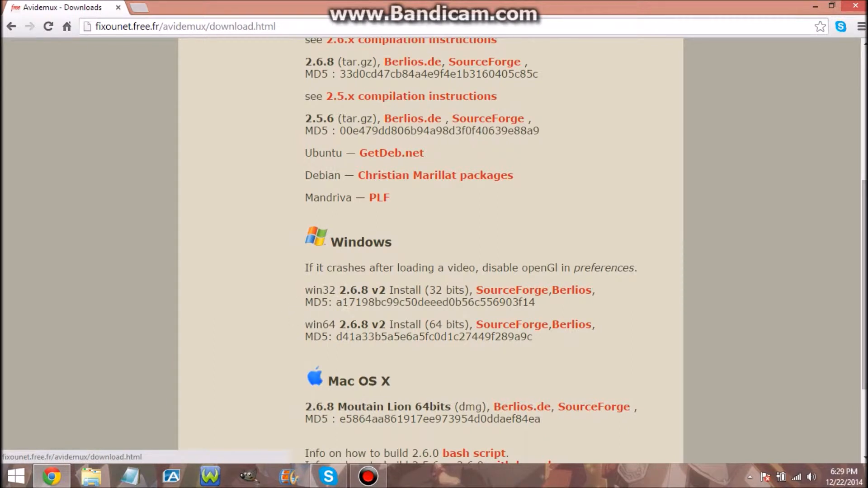
mouse_move(226, 275)
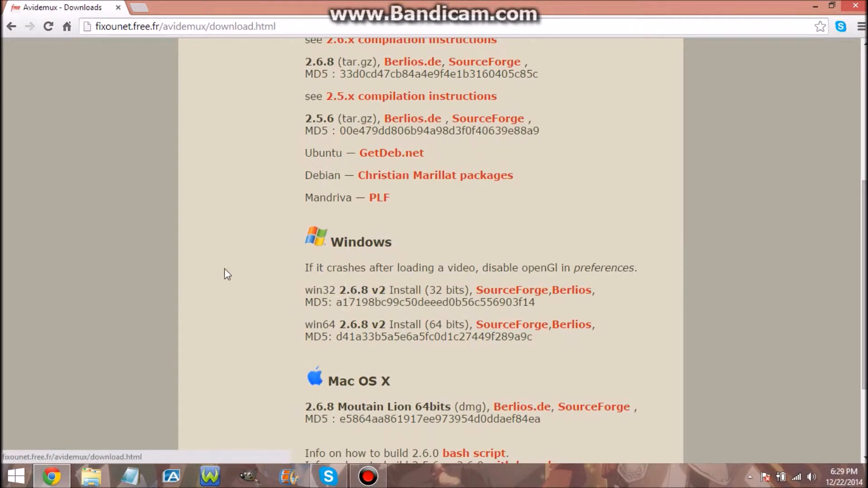
mouse_move(459, 229)
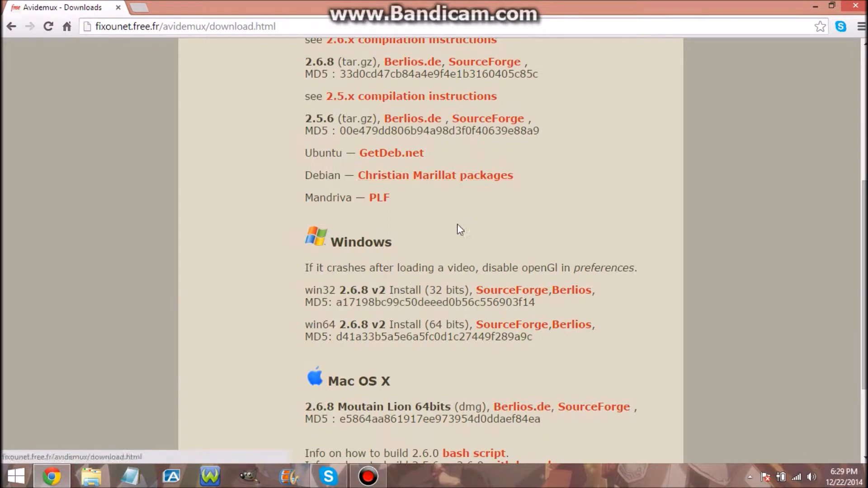
mouse_move(513, 166)
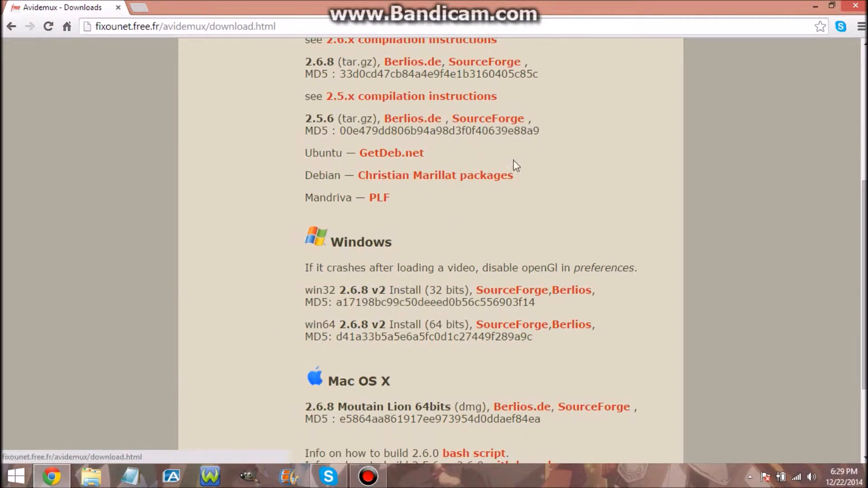
mouse_move(473, 236)
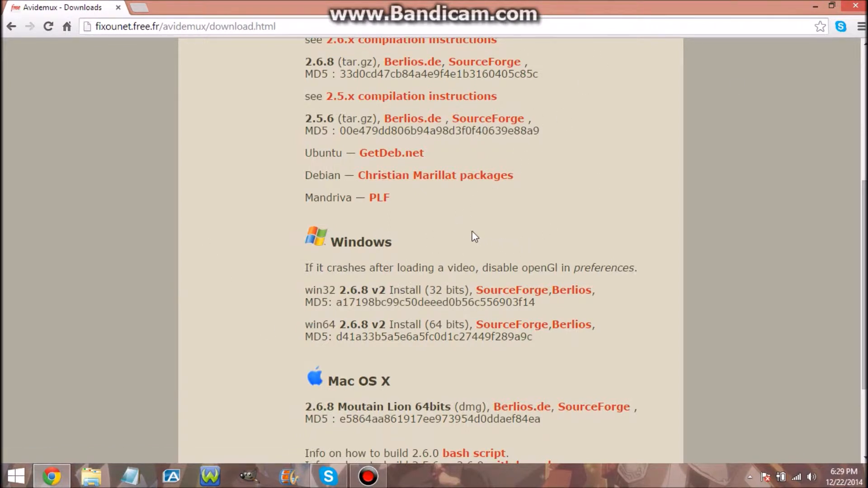
mouse_move(233, 321)
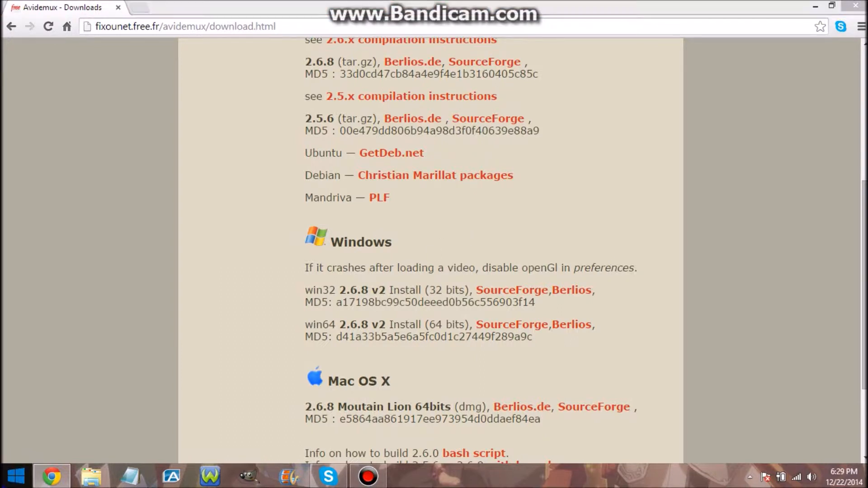
Check in the System window that Windows is 64-bit, then close it
right_click(15, 477)
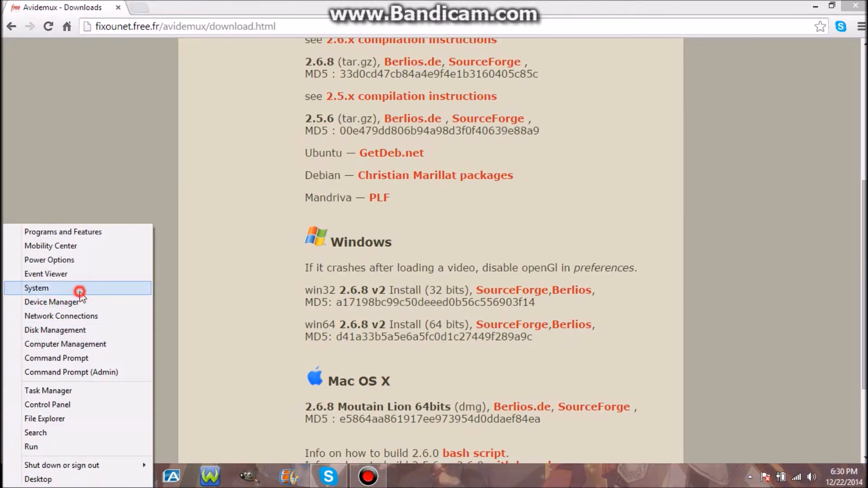
click(36, 288)
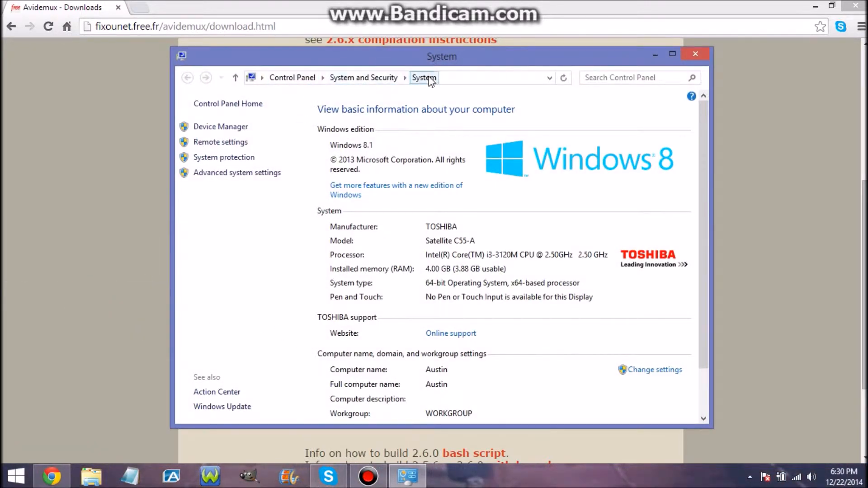
mouse_move(490, 252)
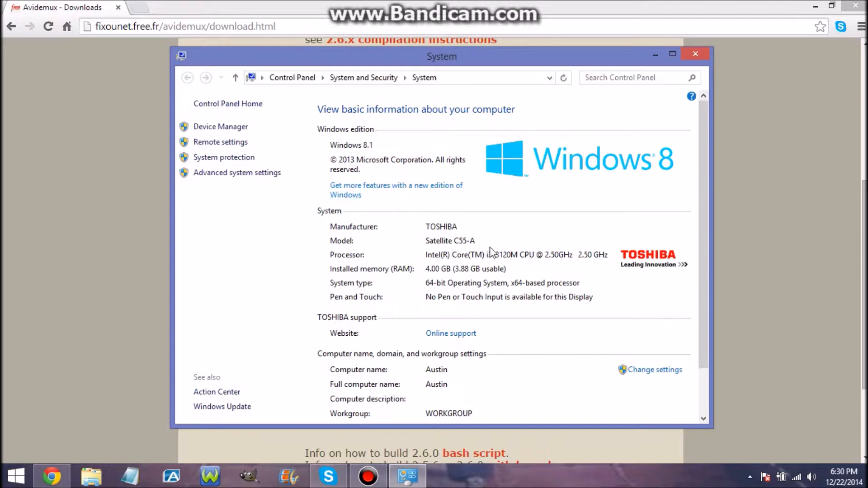
mouse_move(448, 288)
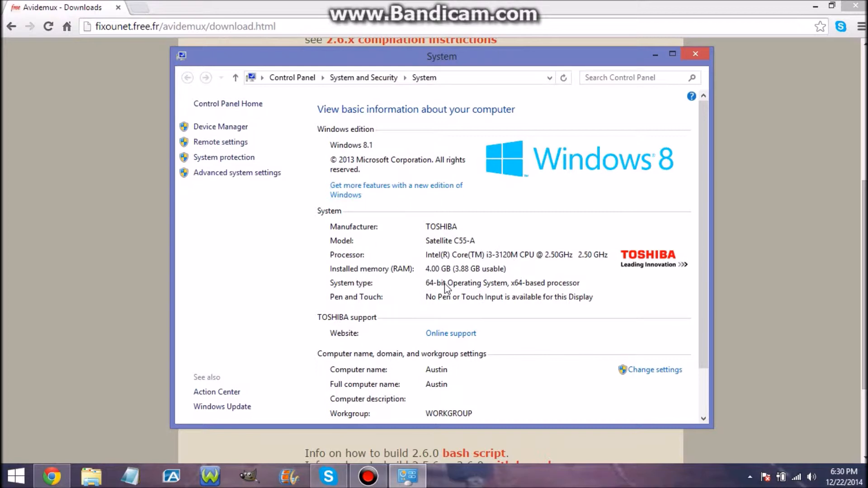
click(695, 54)
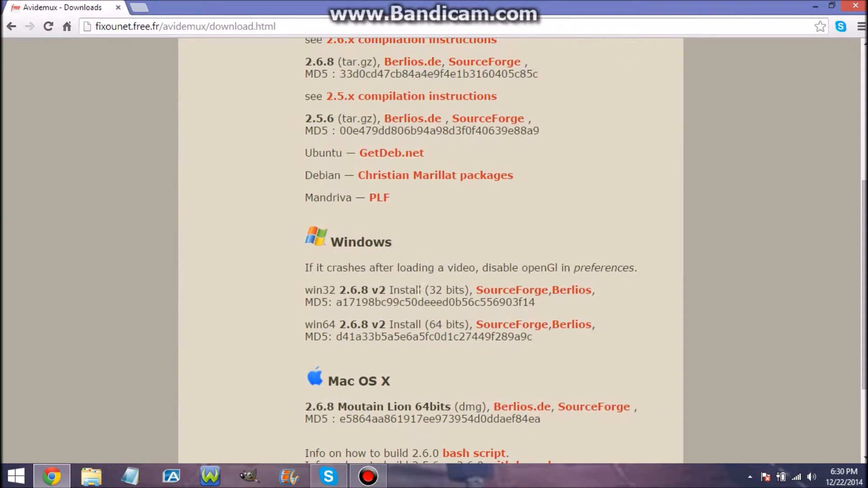
mouse_move(467, 281)
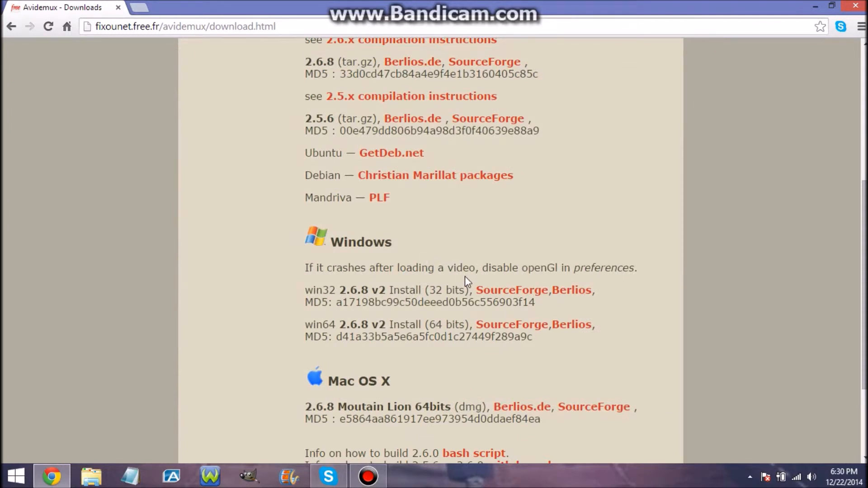
mouse_move(461, 246)
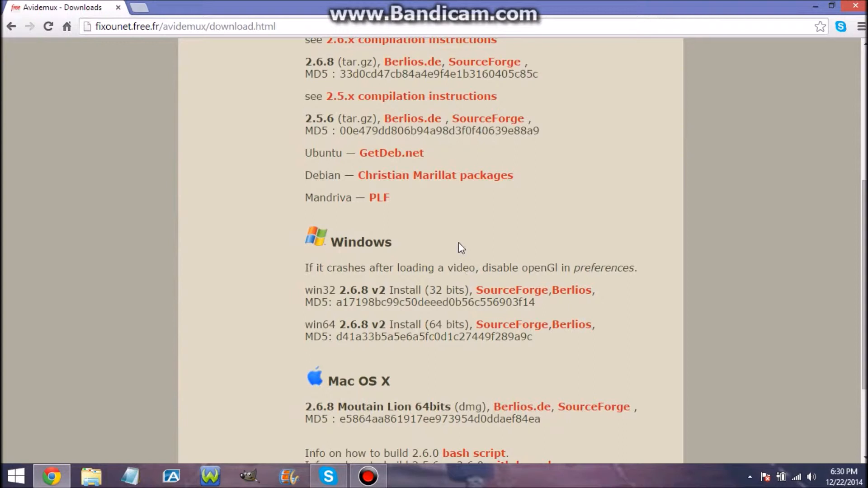
mouse_move(510, 324)
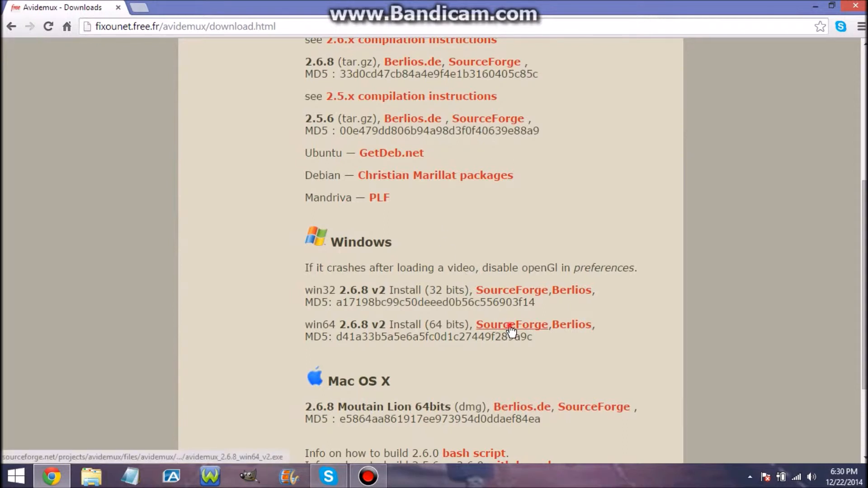
Download the win64 2.6.8 v2 installer from SourceForge and run it
click(510, 324)
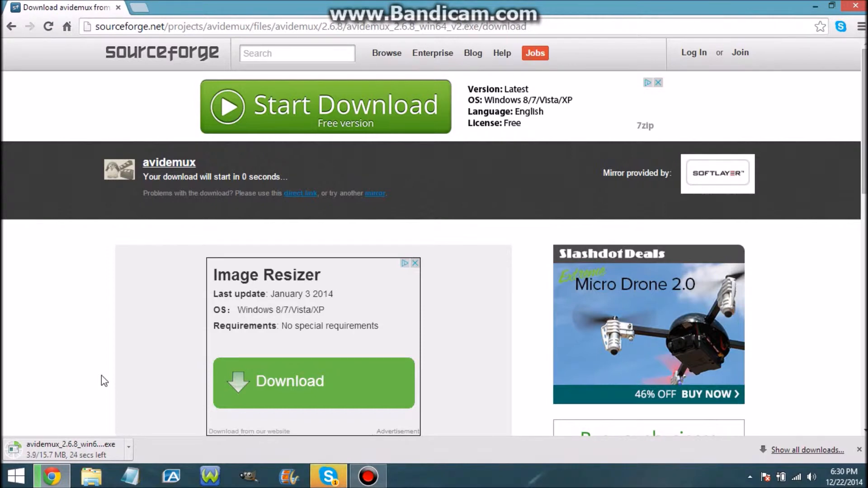
click(326, 106)
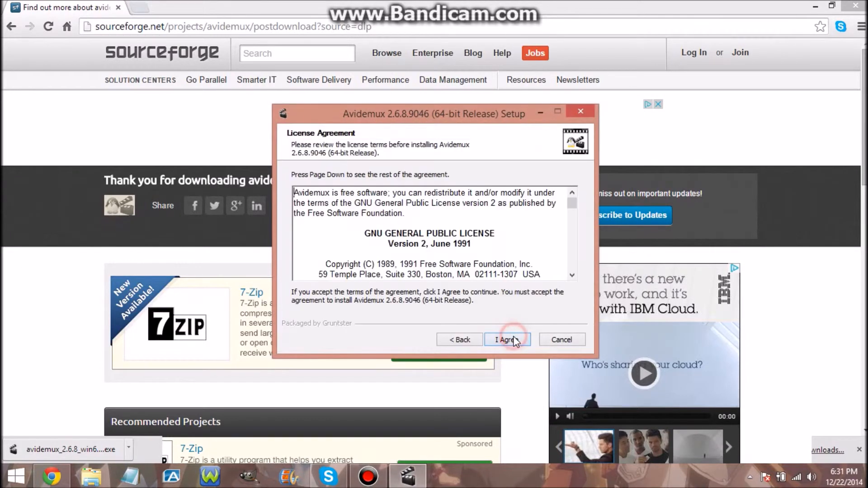
Accept the license, keep Standard components with desktop and Start Menu icons, finish and launch Avidemux
click(507, 339)
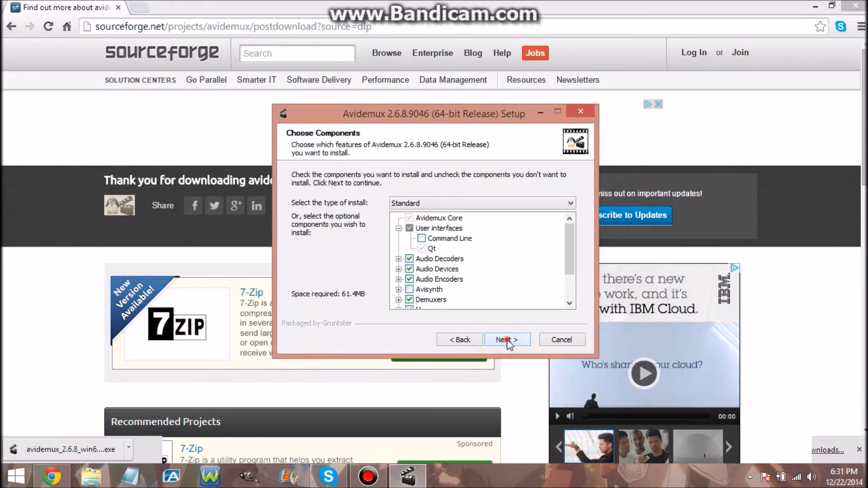
click(505, 339)
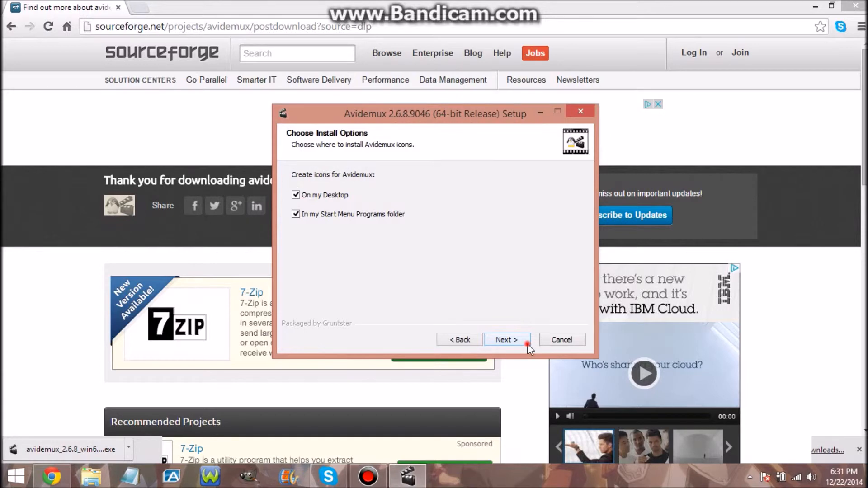
click(506, 339)
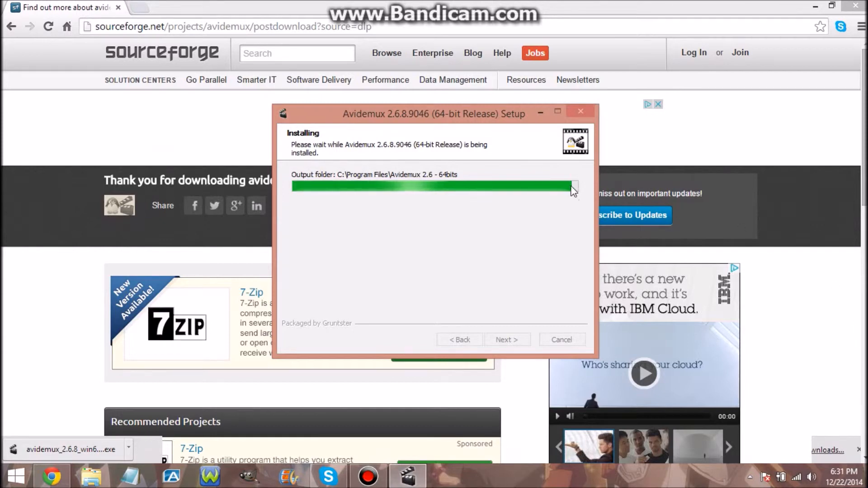
mouse_move(573, 237)
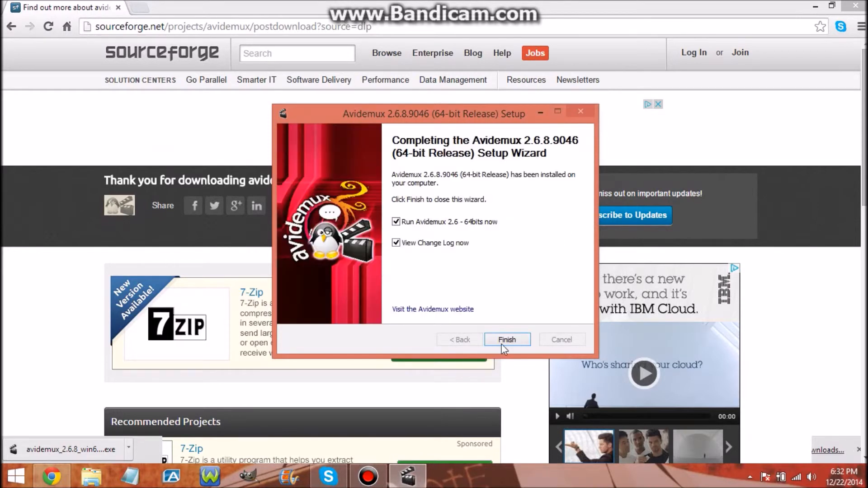
click(506, 339)
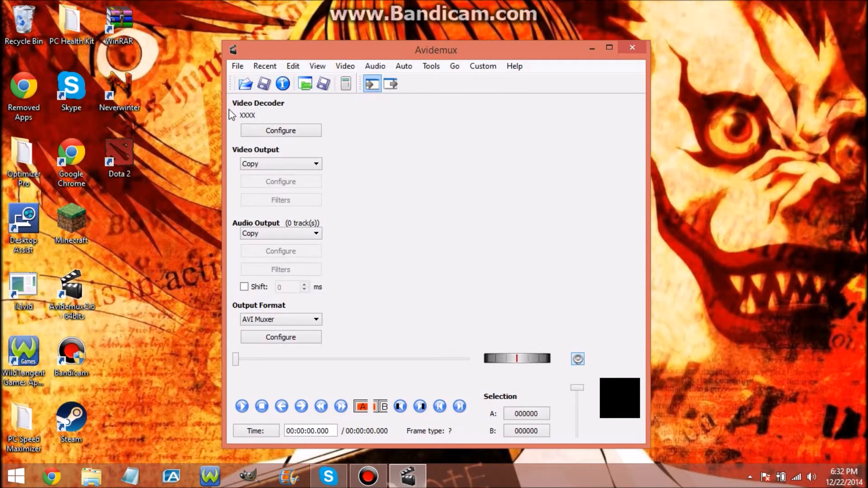
mouse_move(770, 139)
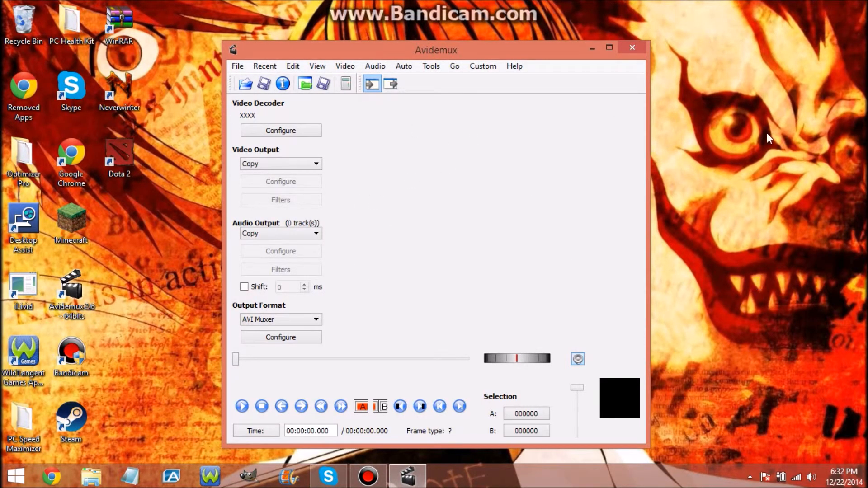
mouse_move(432, 167)
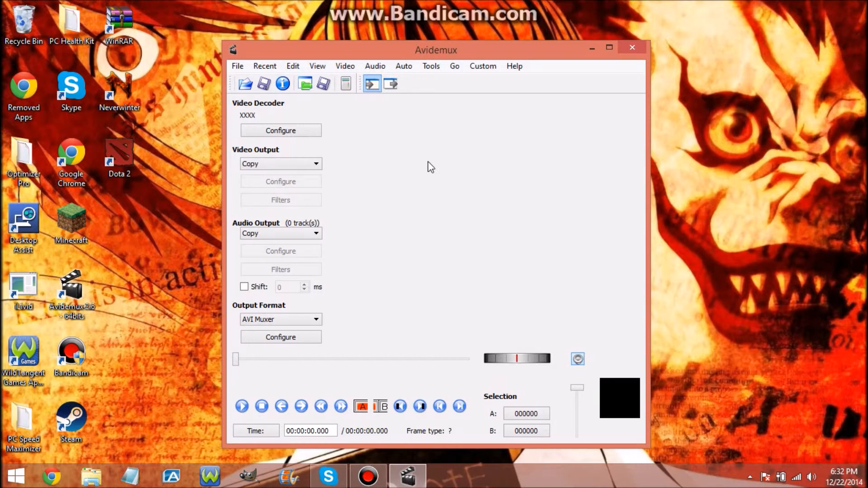
Select the new Avidemux 2.6 64bits desktop shortcut while the editor stays open
click(120, 227)
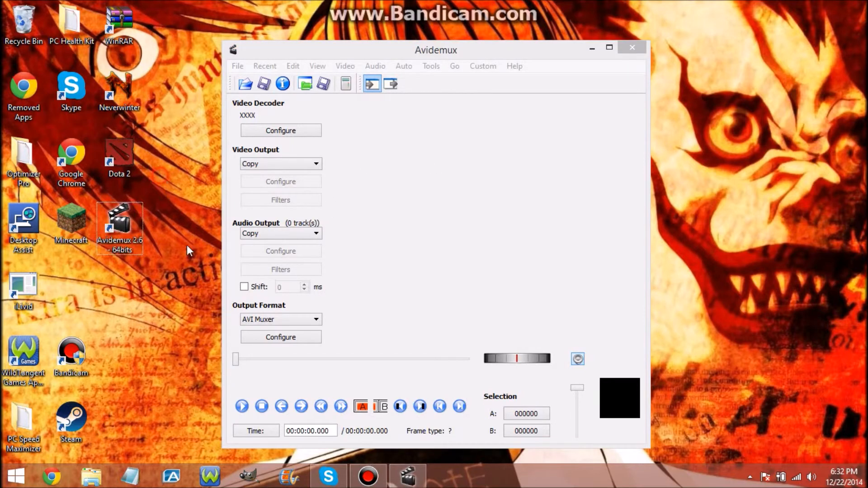
mouse_move(621, 109)
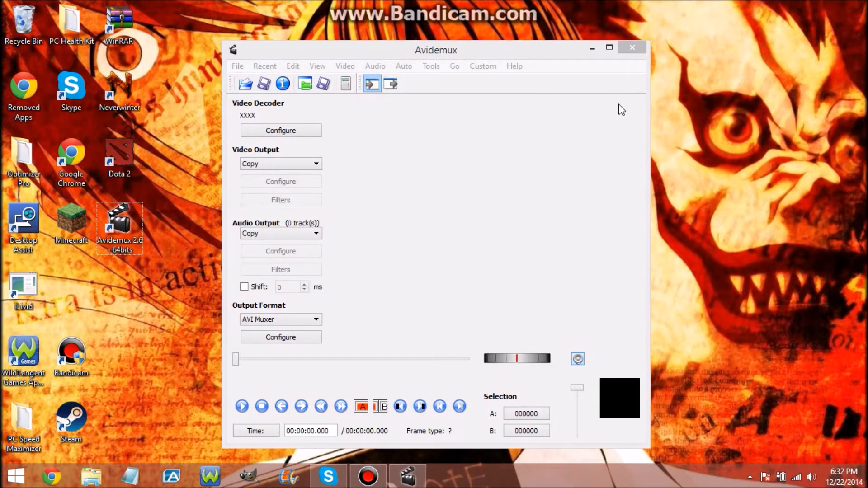
mouse_move(632, 48)
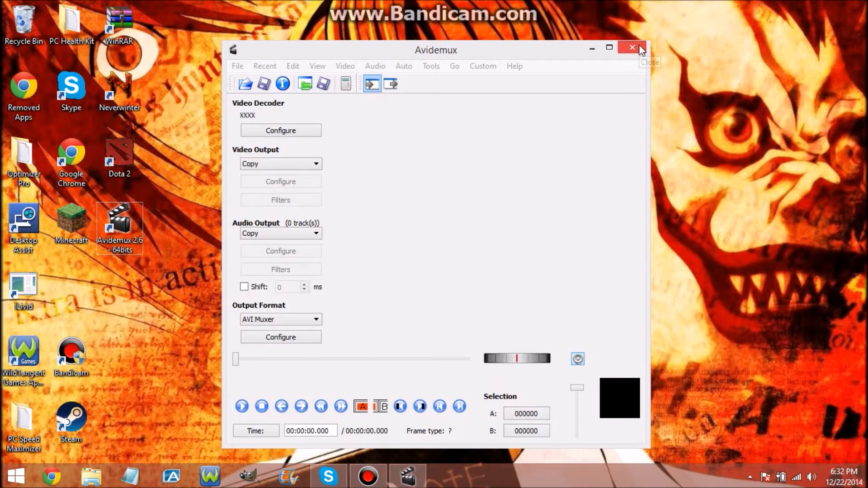